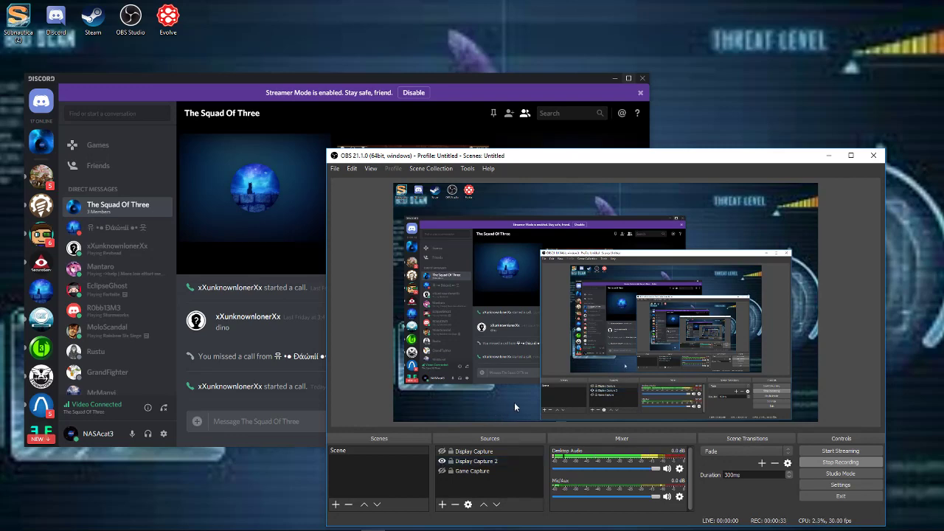
pyautogui.moveTo(540, 429)
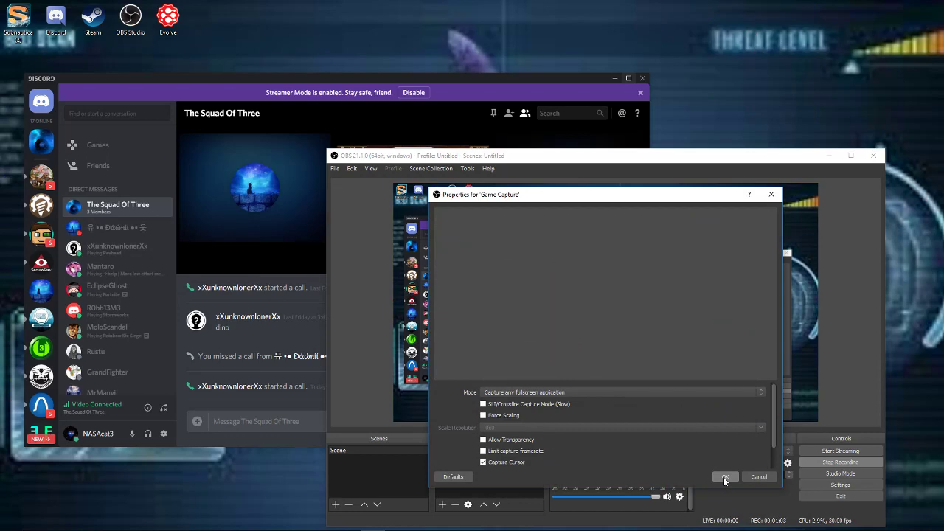
# - Confirm Game Capture in 'Capture any fullscreen application' mode with Capture Cursor enabled
pyautogui.click(725, 477)
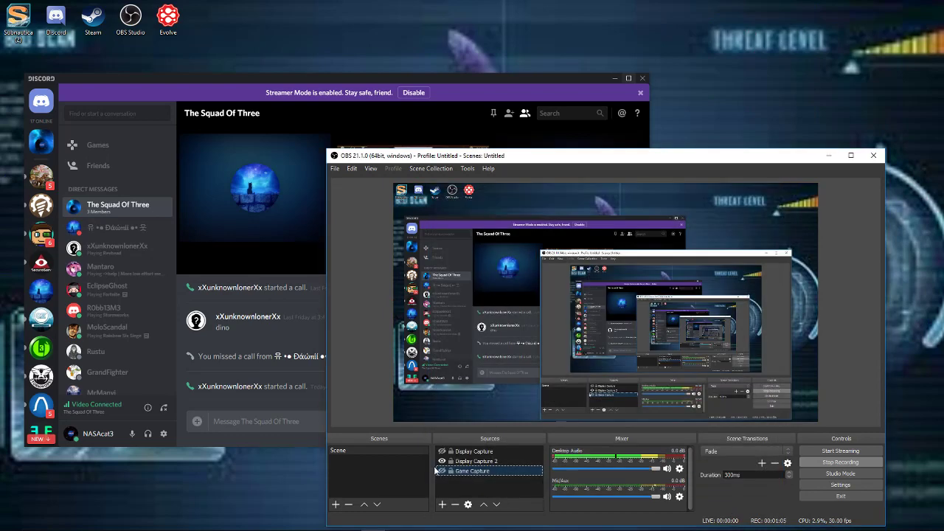